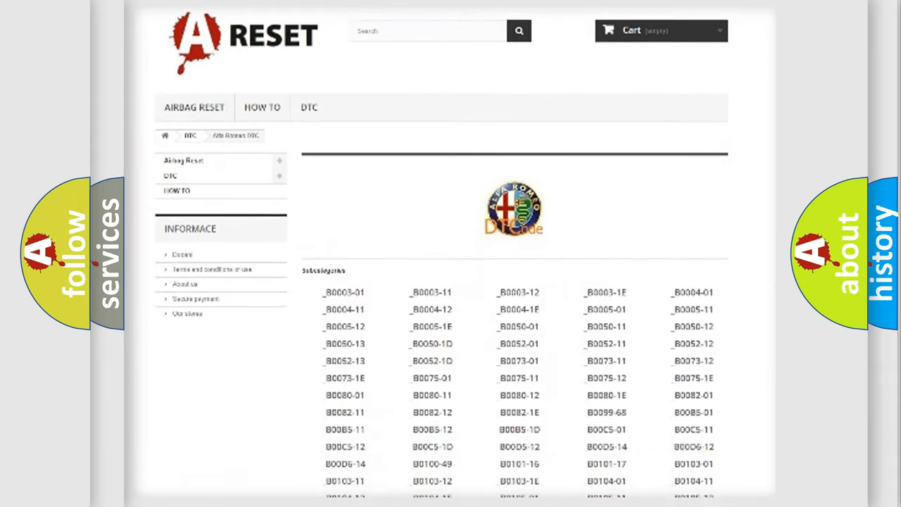
scroll("down", 3)
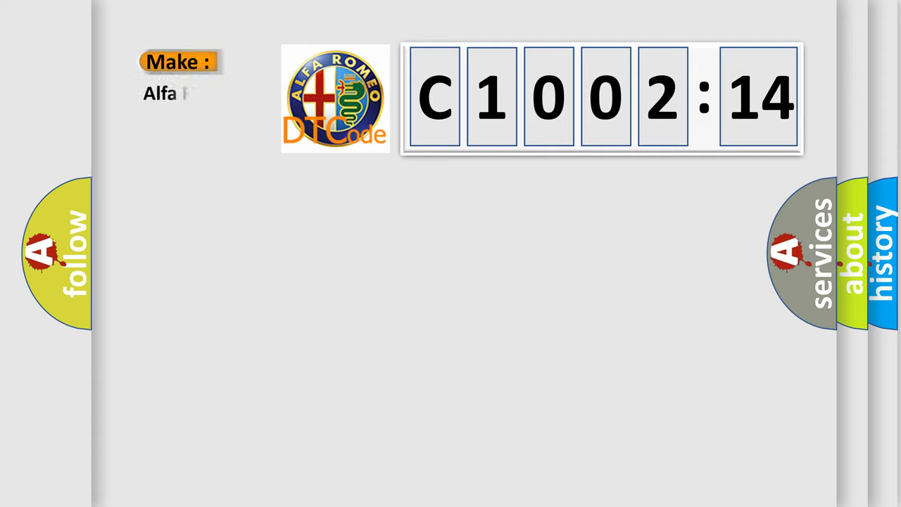
type("Romeo")
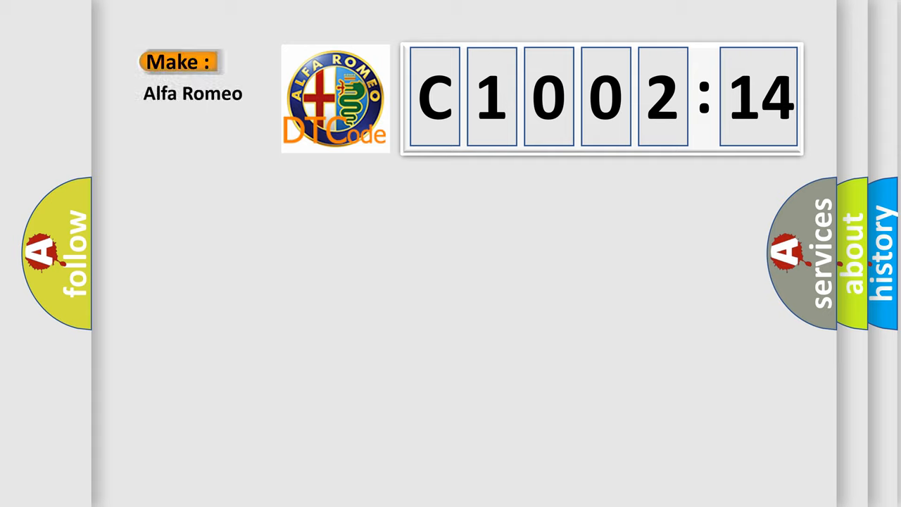